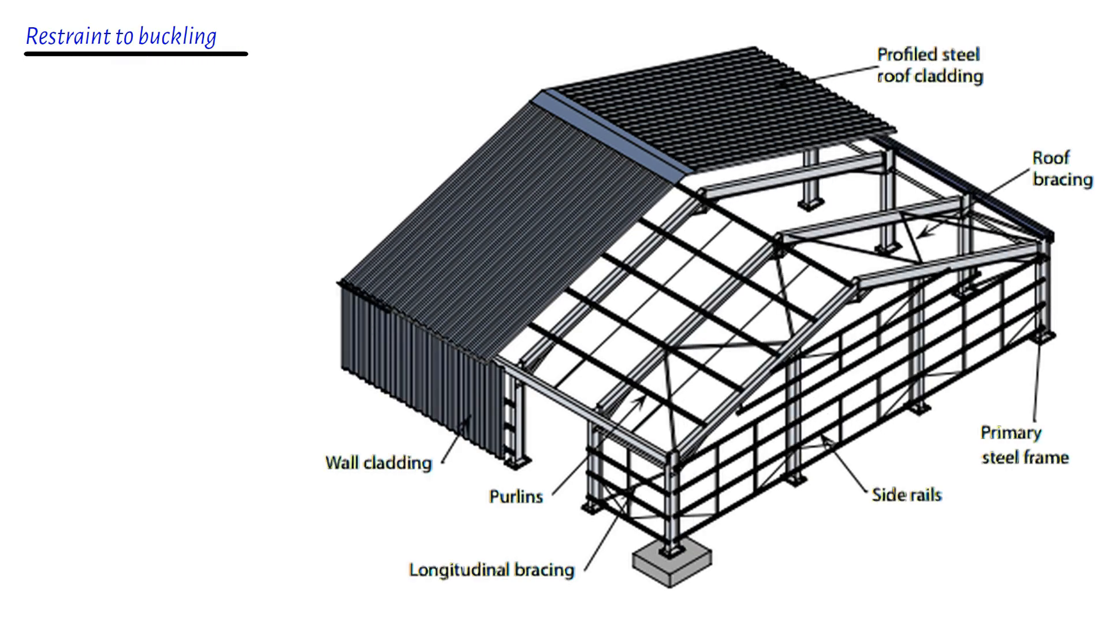
# Step: Write the note that different load cases need different restraints and begin the design-software sentence
pyautogui.write('Different load cases require different restraints in member des')
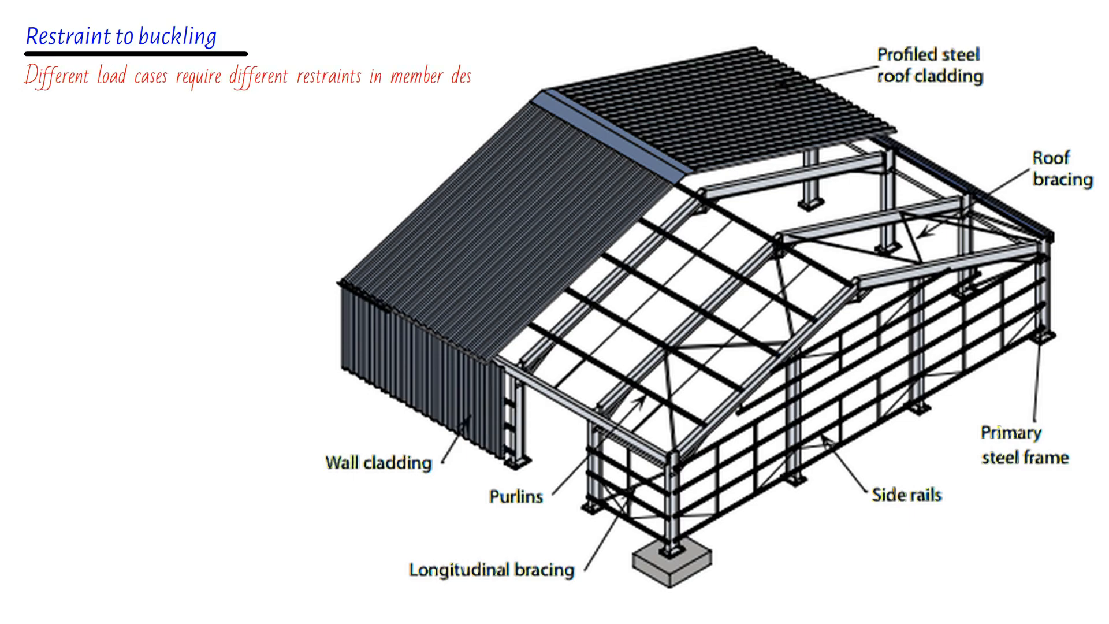
pyautogui.write('ign.')
pyautogui.write('Understanding the assumed restraints by design software')
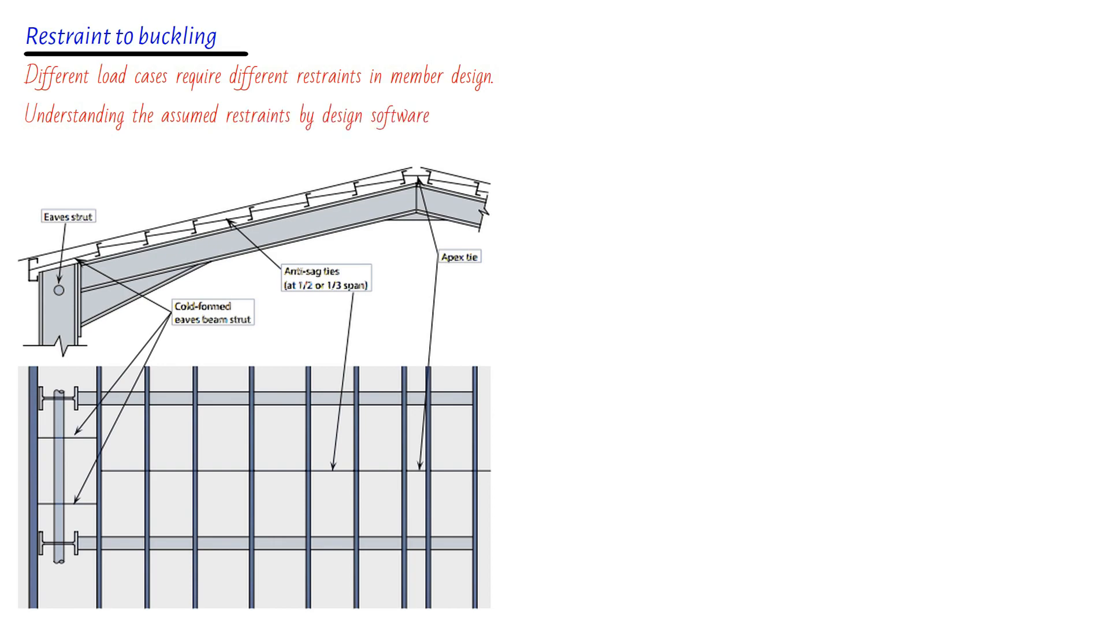
# Step: Finish the sentence with 'is crucial for accurate member design.'
pyautogui.write('is crucial for accurate mem')
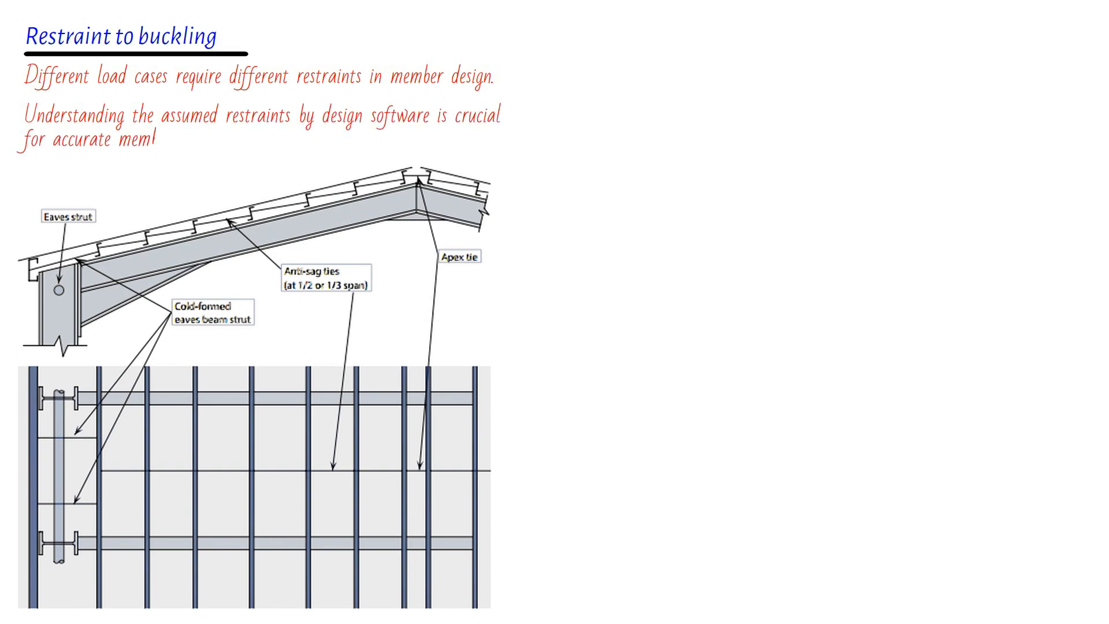
pyautogui.write('ber design.')
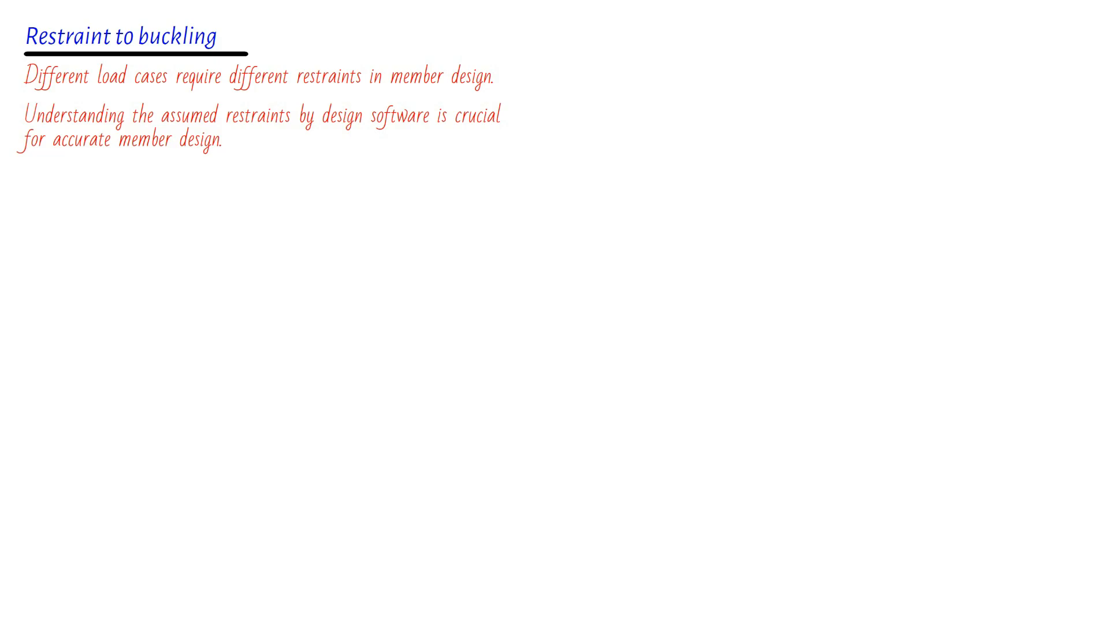
# Step: Write the Serviceability heading and the note that beams and columns deflect within their length but cantilevers have different criteria
pyautogui.write('Serviceability checks and deflection consider')
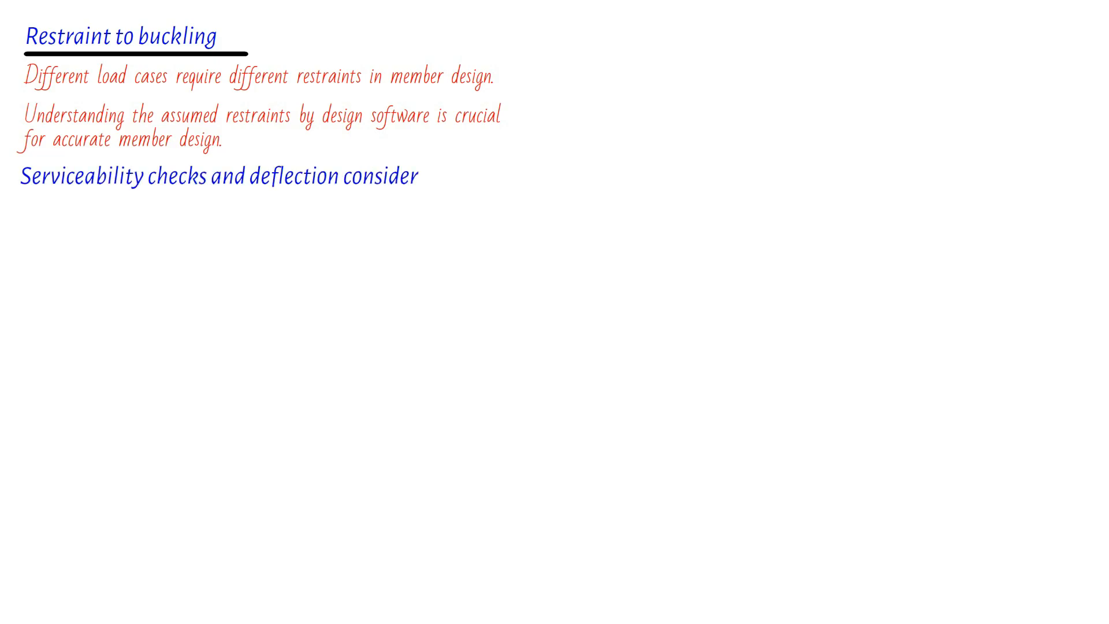
pyautogui.write('ations')
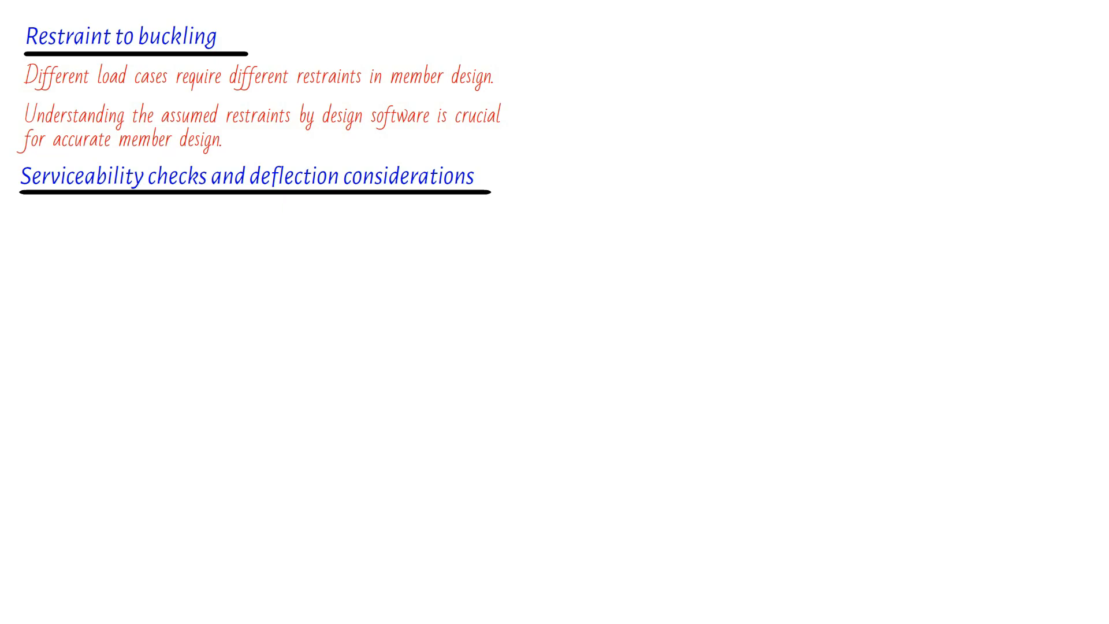
pyautogui.write('Beams and columns are checked for deflection')
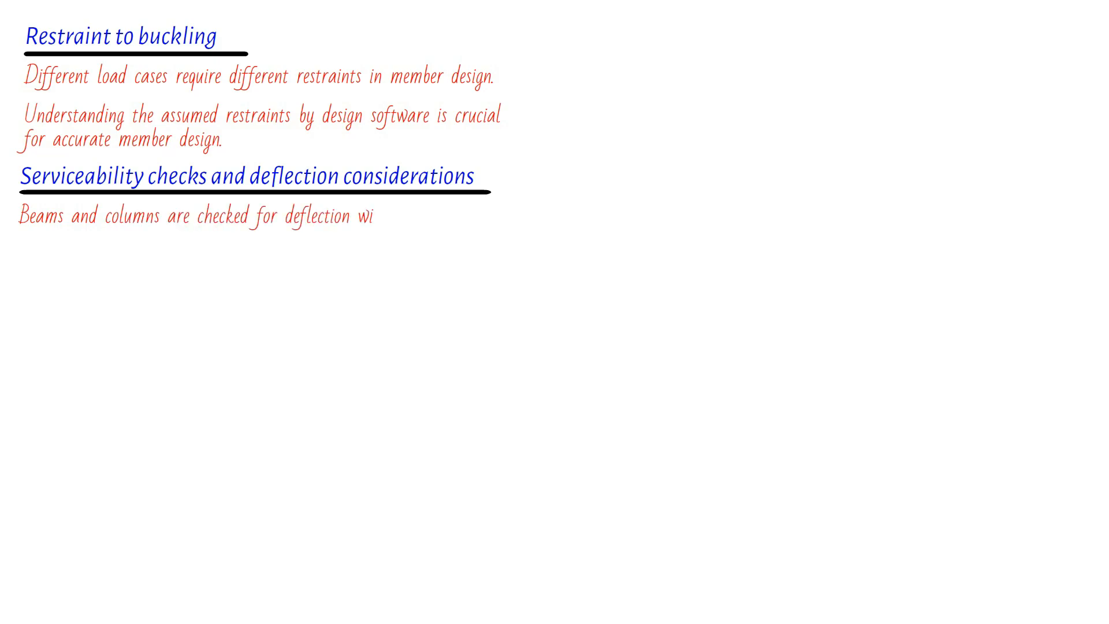
pyautogui.write('within their own length by default, bu')
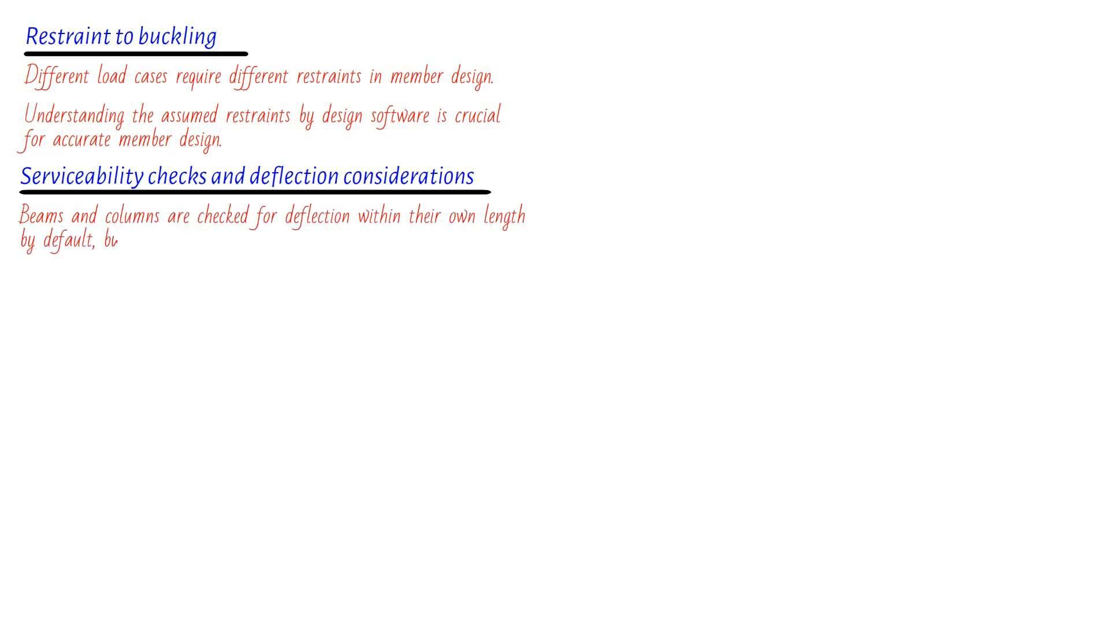
pyautogui.write('cantilevers have different criteria.')
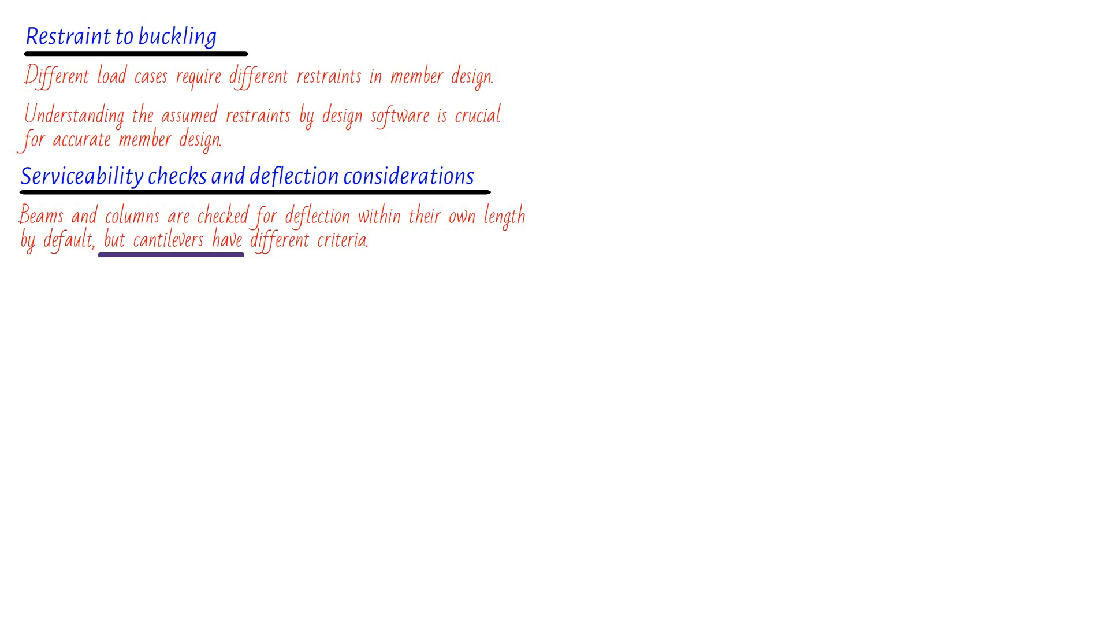
# Step: Write that quoted column deflections are calculated within the column length and connected elements require considering joint deflections
pyautogui.write('Quoted column deflections are')
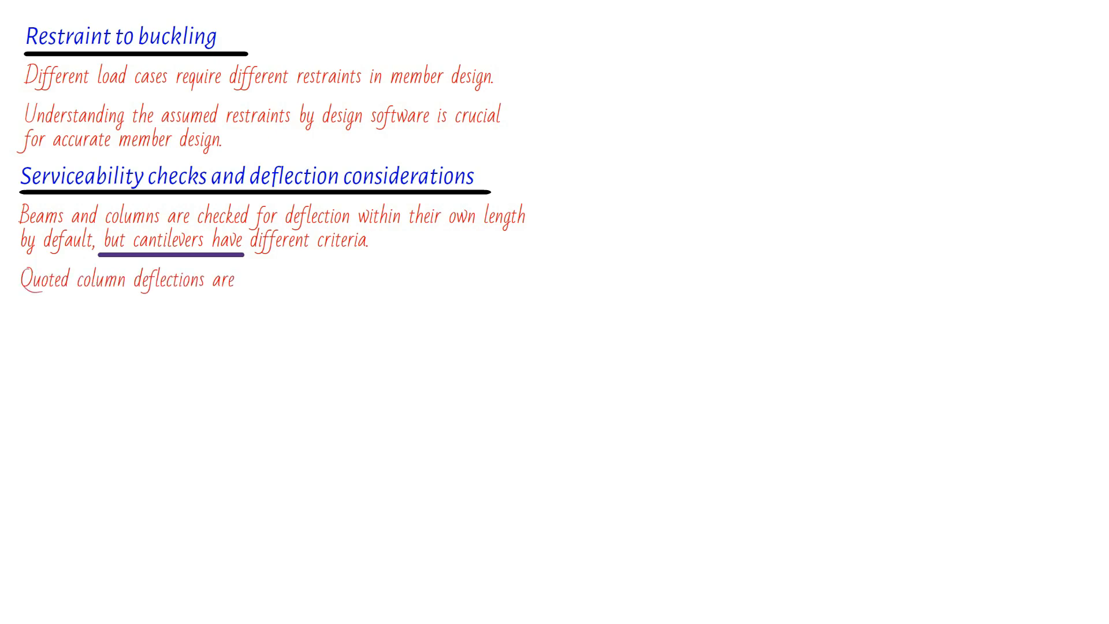
pyautogui.write('typically calculated within the length of the column itself.')
pyautogui.write('Checking the overall deflection of a series of connected elem')
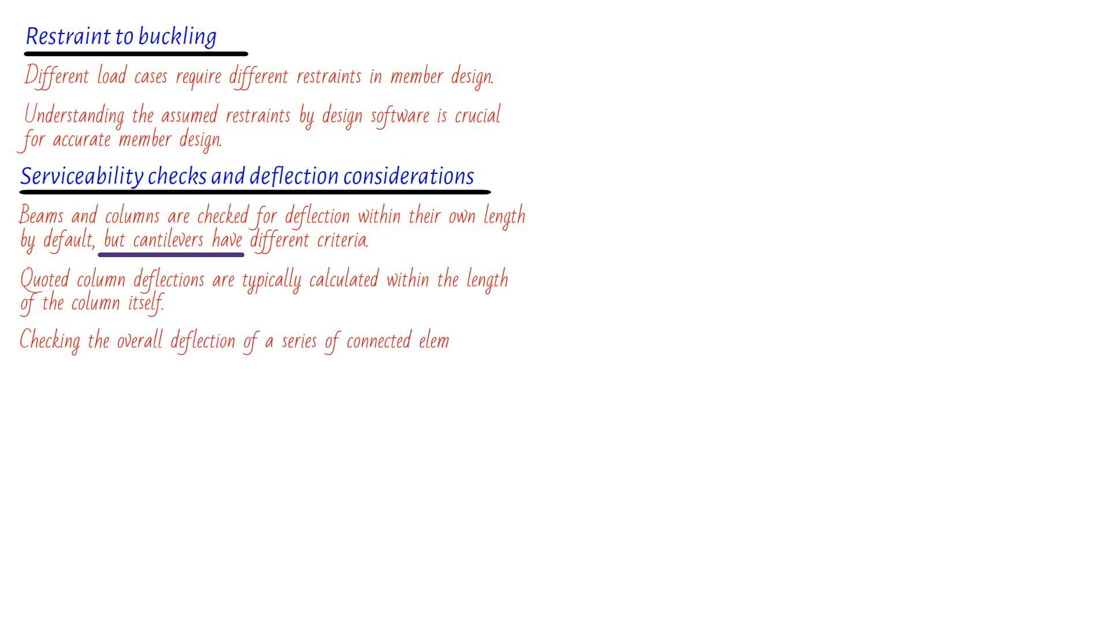
pyautogui.write('ents requires considering joint deflections.')
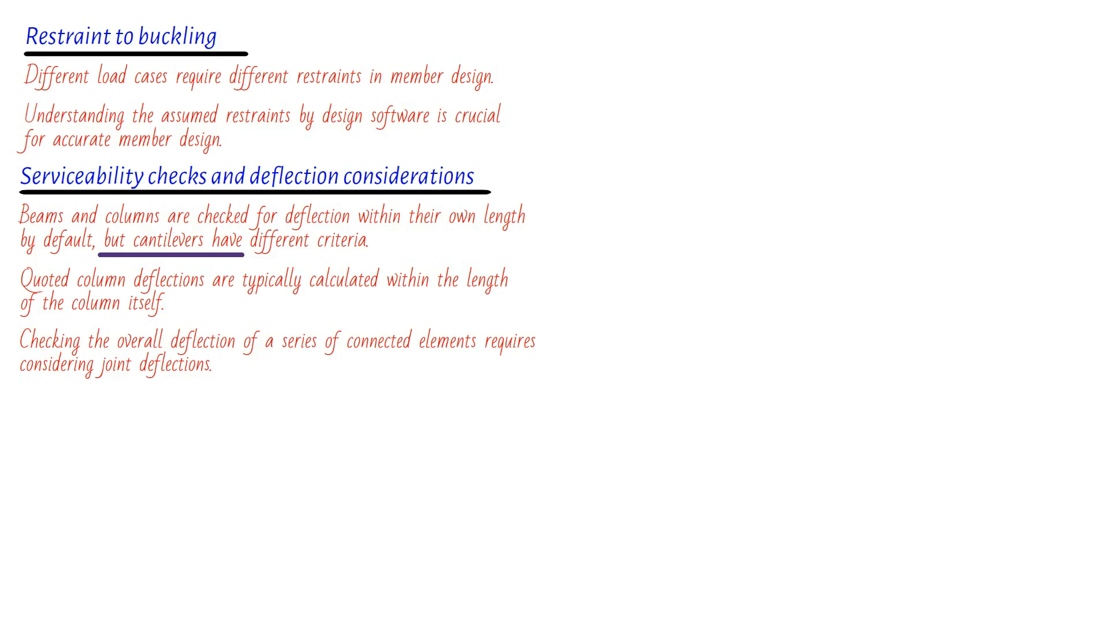
# Step: Underline the phrase 'joint deflections' with the pen
pyautogui.moveTo(80, 383); pyautogui.dragTo(226, 384)
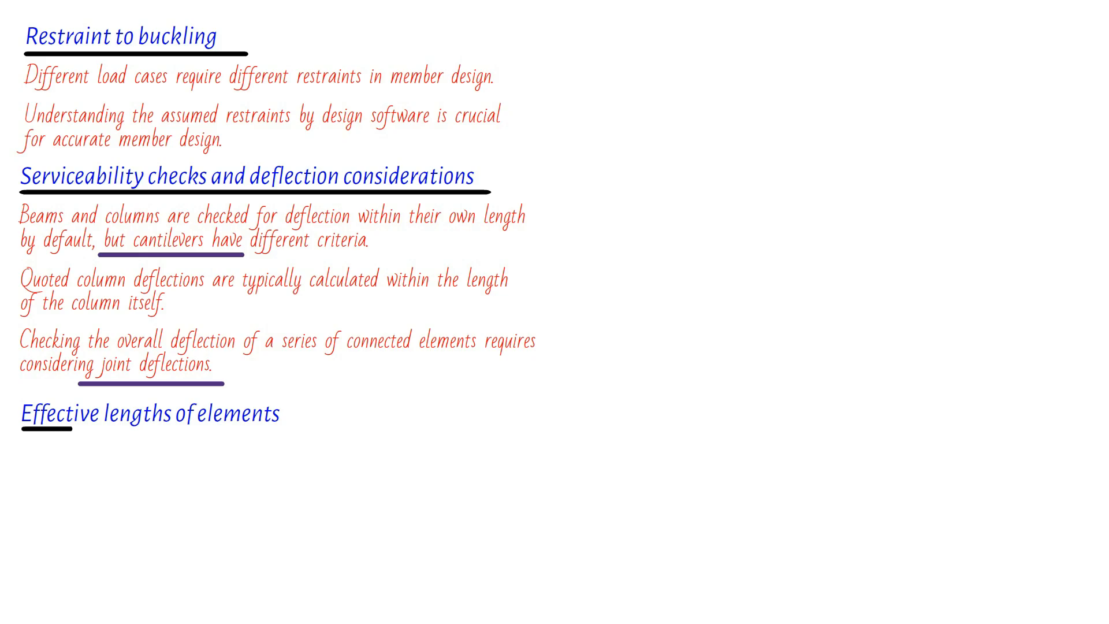
# Step: Write the Effective lengths heading and the note that effective lengths can be customized to design requirements
pyautogui.write('Effective lengths play a crucial role in determining stability and behavior.')
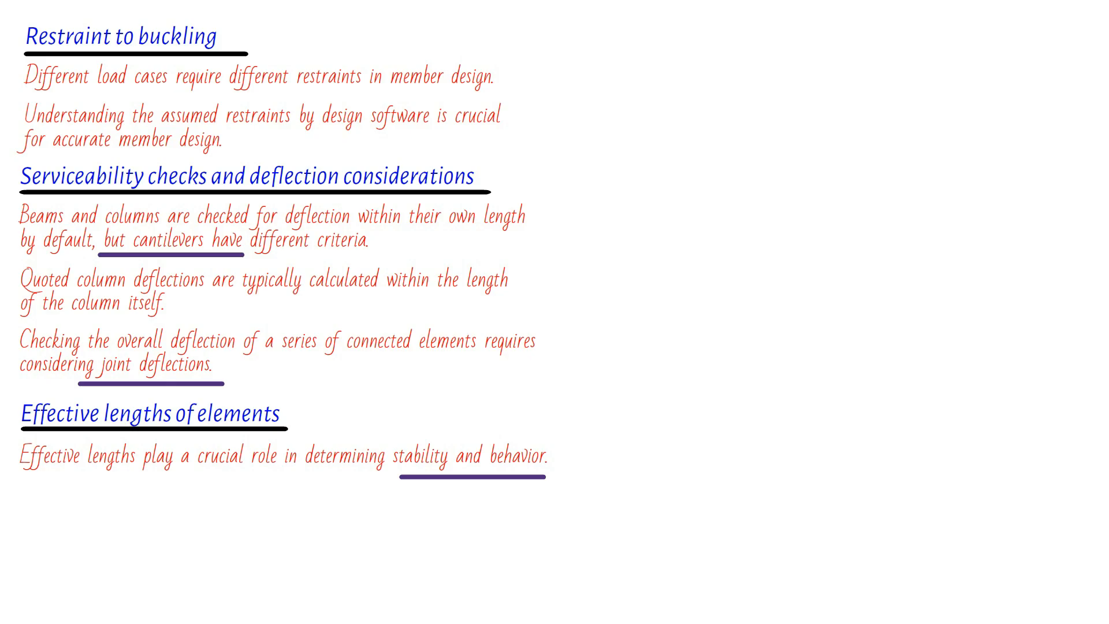
pyautogui.write('Effective lengths can be customized and optimized based on specific desig')
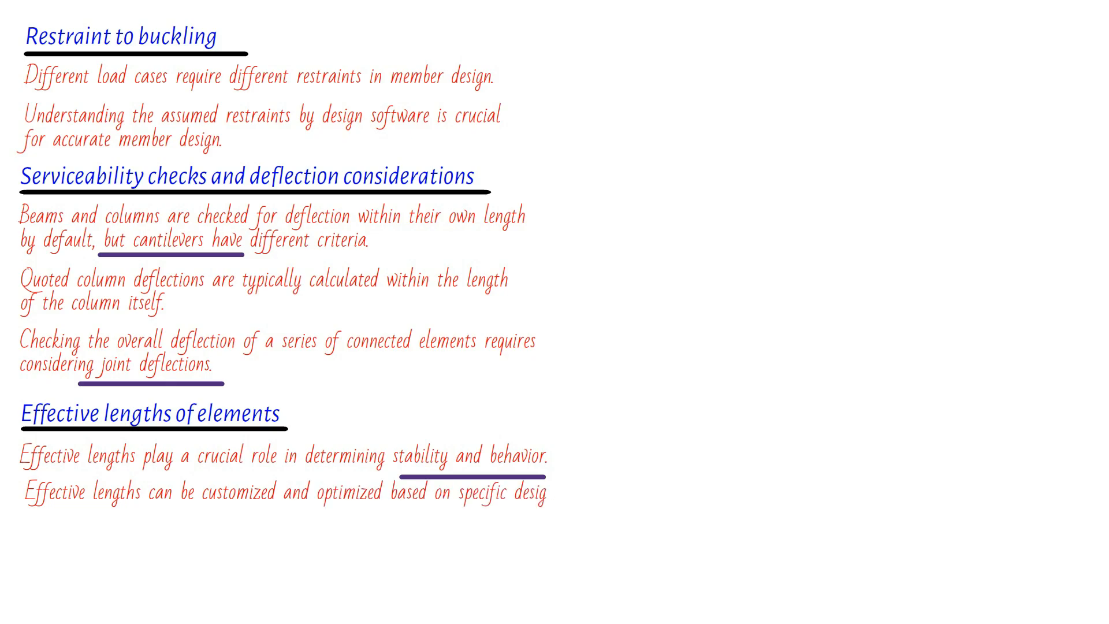
pyautogui.write('n requirements.')
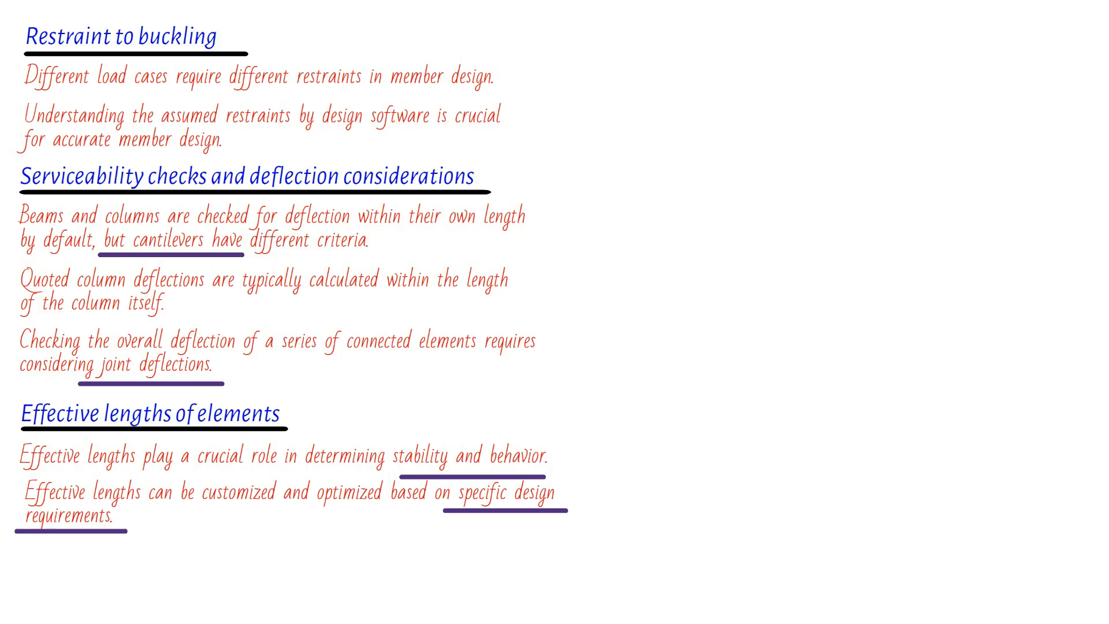
# Step: Write that the structural designer's role is important in reviewing effective lengths, then begin 'Destabilizing loads'
pyautogui.write('The role of the structu')
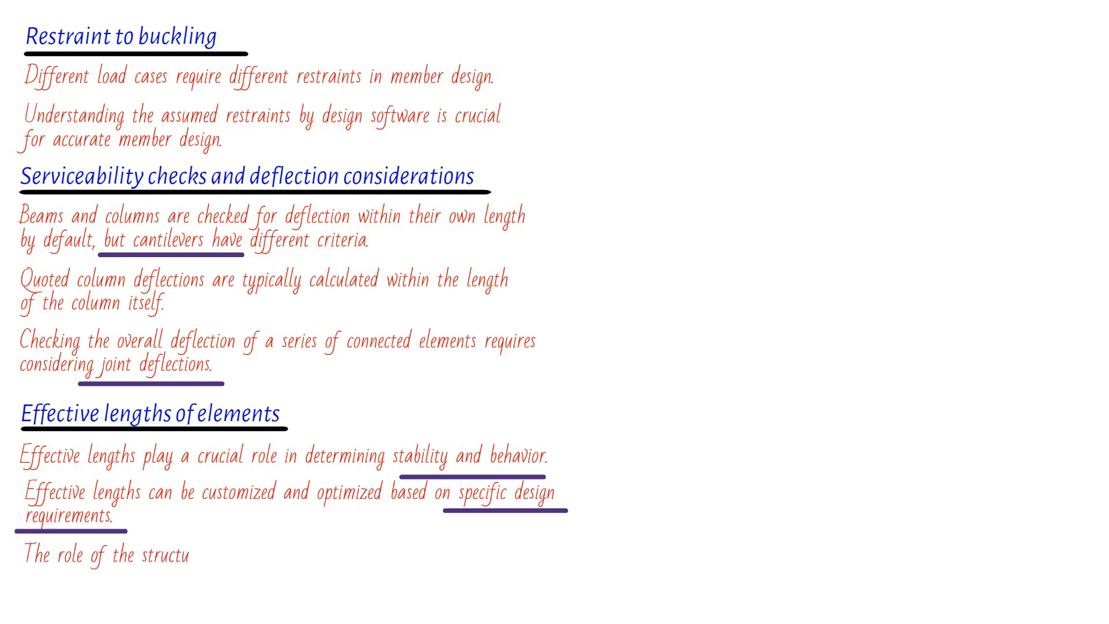
pyautogui.write('ral designer is important in reviewir')
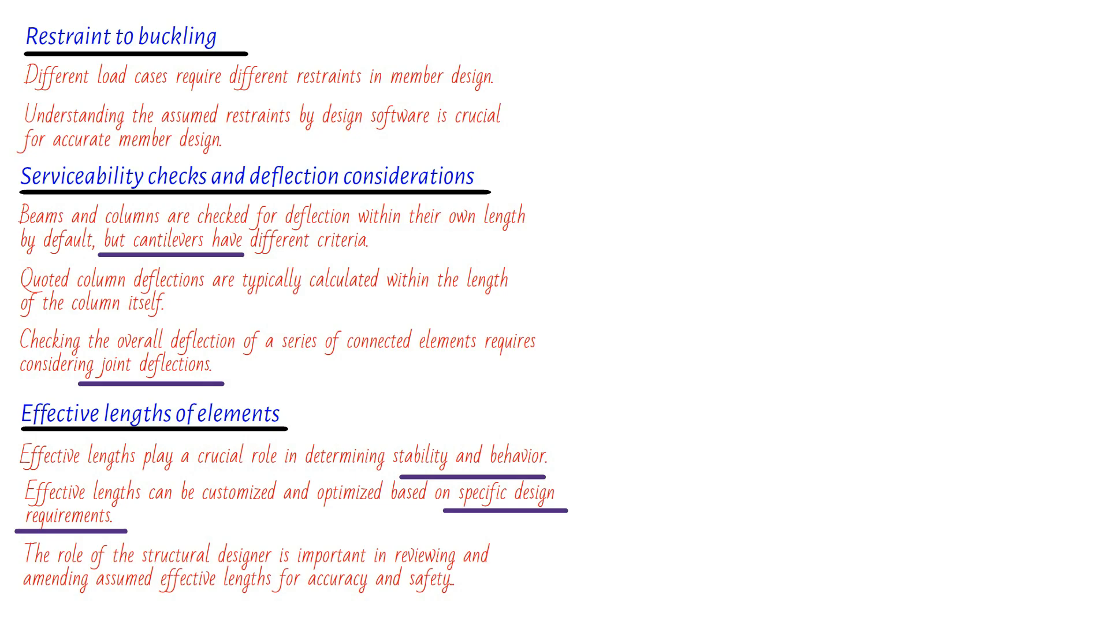
pyautogui.write('Destabilizing loads')
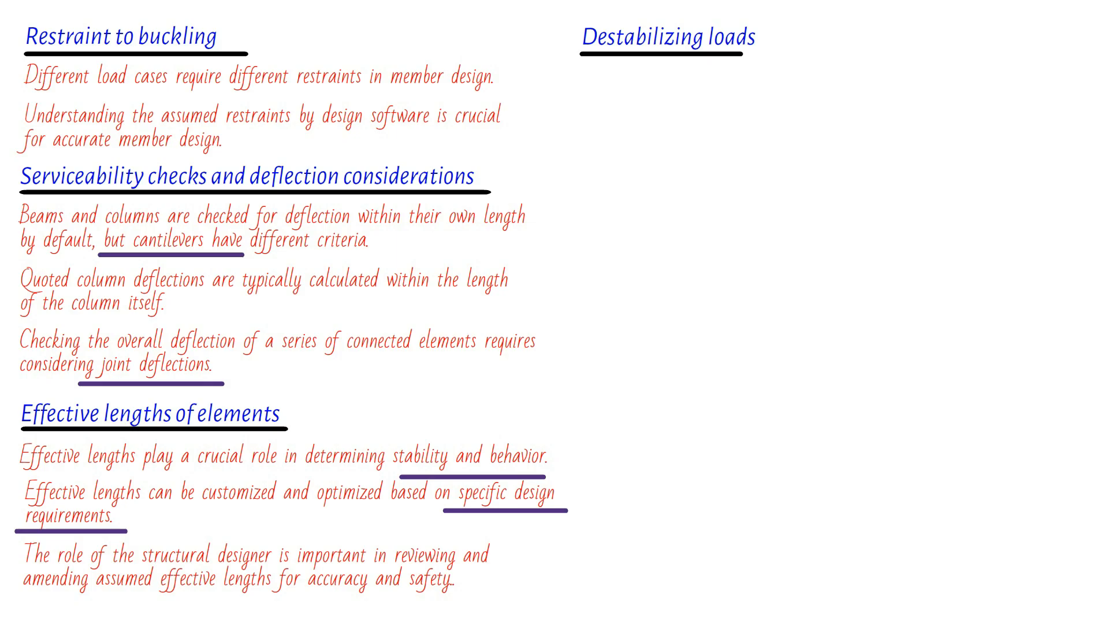
# Step: Write that thorough assessment of destabilizing loads enhances the structure's performance and begin the Minimum weight heading
pyautogui.write('Thorough assessment and evaluation of destabilizing loads are')
pyautogui.write('Understanding the effects of destabilizing loads helps make informed decisions to enha')
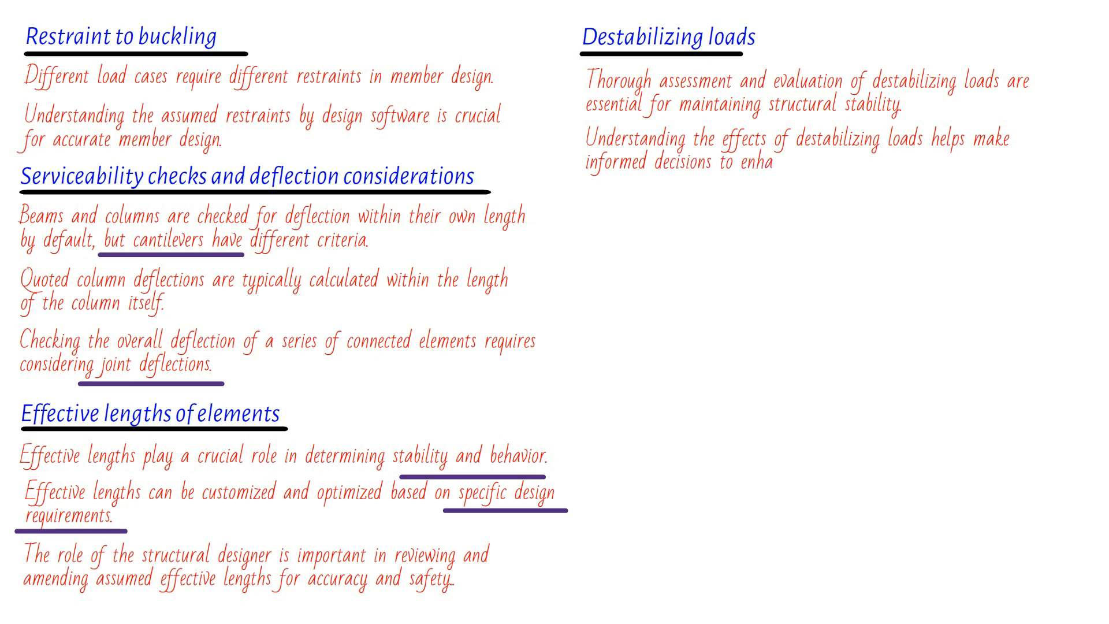
pyautogui.write("nce the structure's performance.")
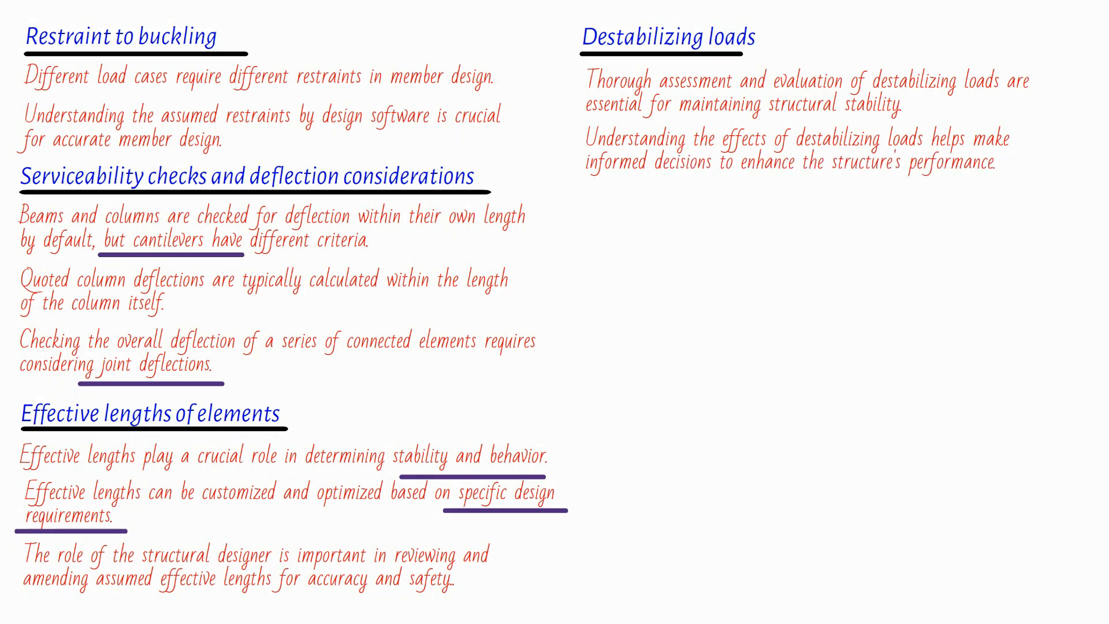
pyautogui.write('Minimum weight design')
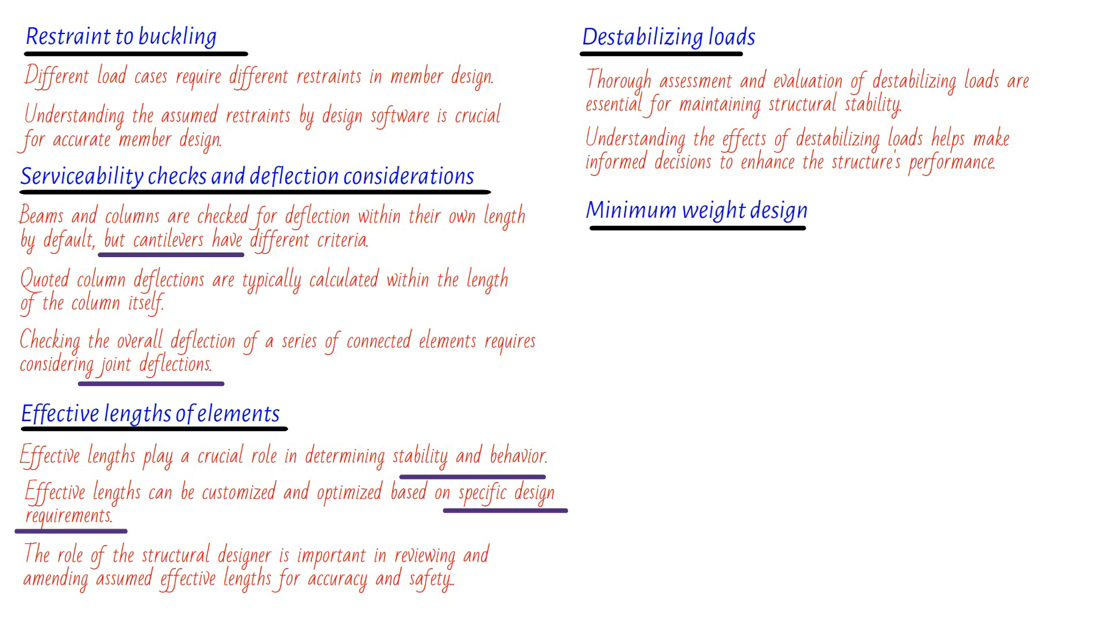
# Step: Write that minimum weight design optimizes structural sections but may lead to increased fabrication costs
pyautogui.write('Minimum weight design optimizes structural s')
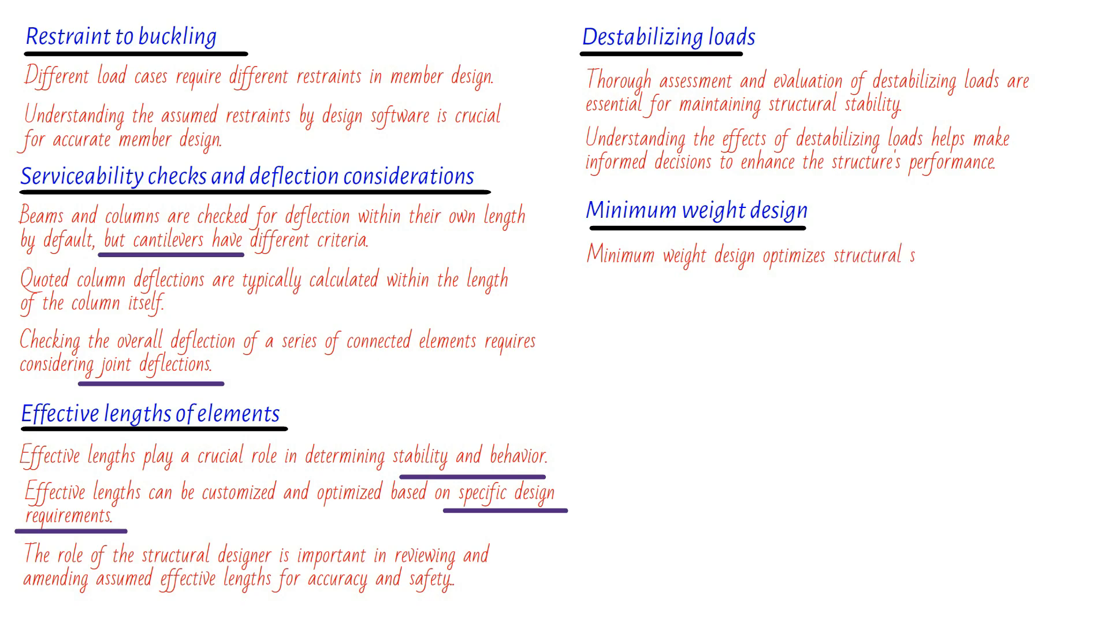
pyautogui.write('sections but may lead to increased fabrication costs.')
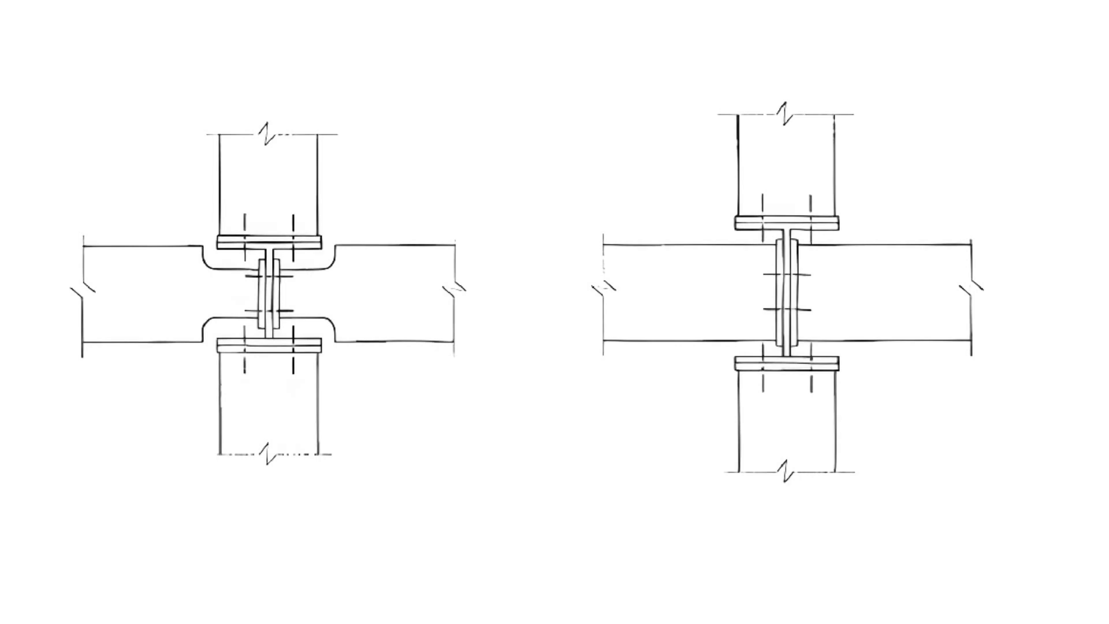
# Step: Add the '152 UC' section reference in the practical limitations note
pyautogui.write('152 UC')
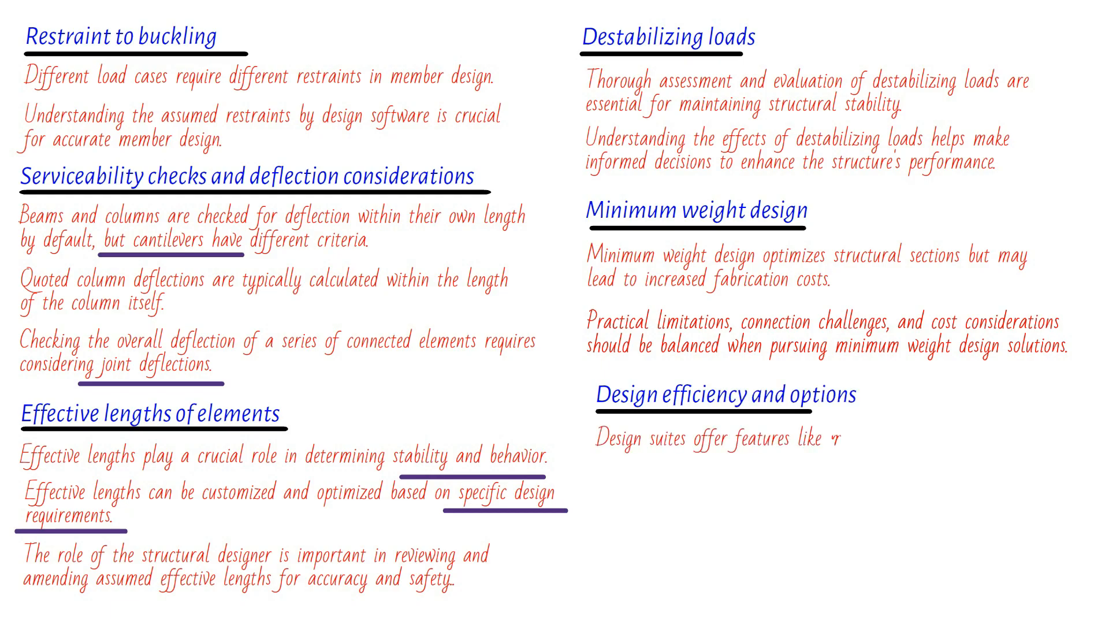
# Step: List minimum depth design, selective load case inclusion and easy features, then note intricate details can be accurately accounted for
pyautogui.write('minimum depth design, selectiv')
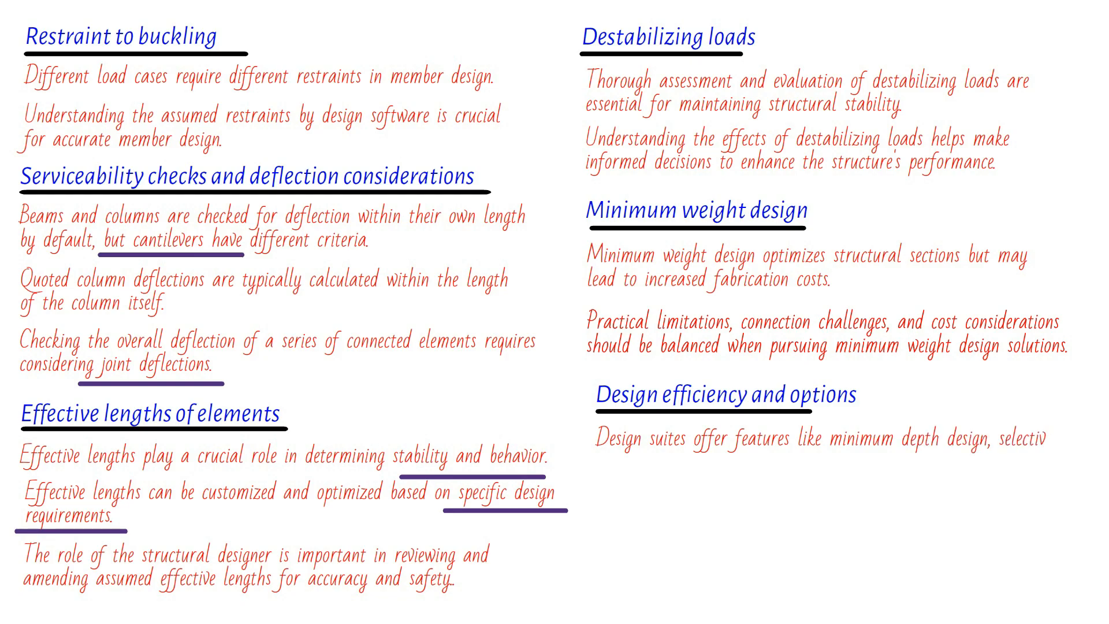
pyautogui.write('load case inclusion, and easy comparison of member types.')
pyautogui.write('Eccentric connections and other')
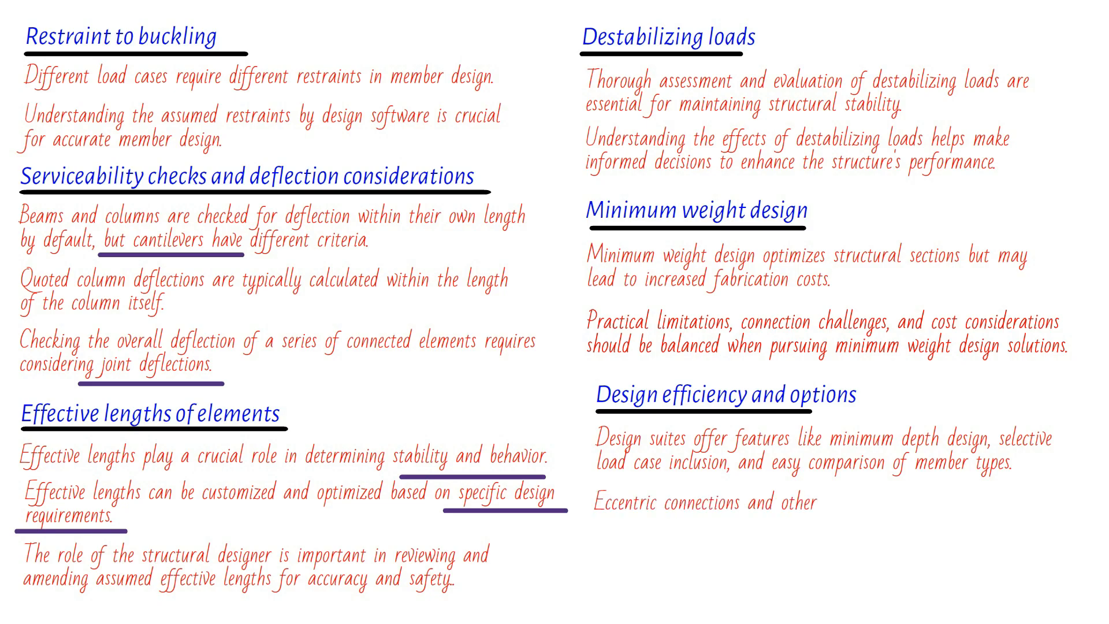
pyautogui.write('intricate details can be accurately accounted for in the design process.')
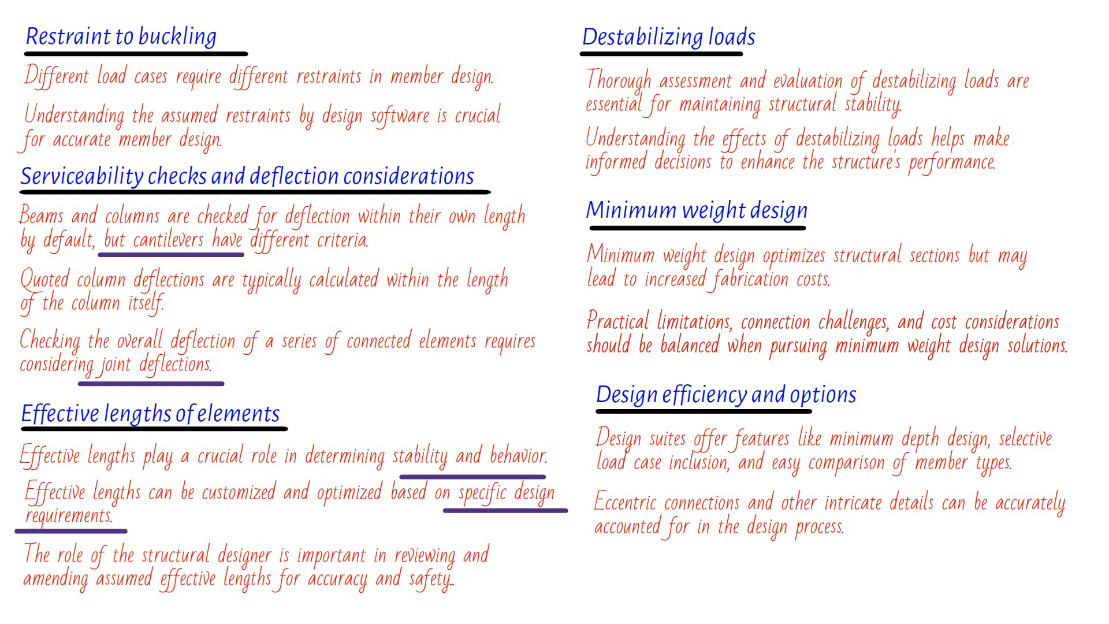
# Step: Write the third note: 'Re-analysis based on the... changes in forces, moments, and deflections'
pyautogui.write('Re-analysis based on the latest design choices helps assess')
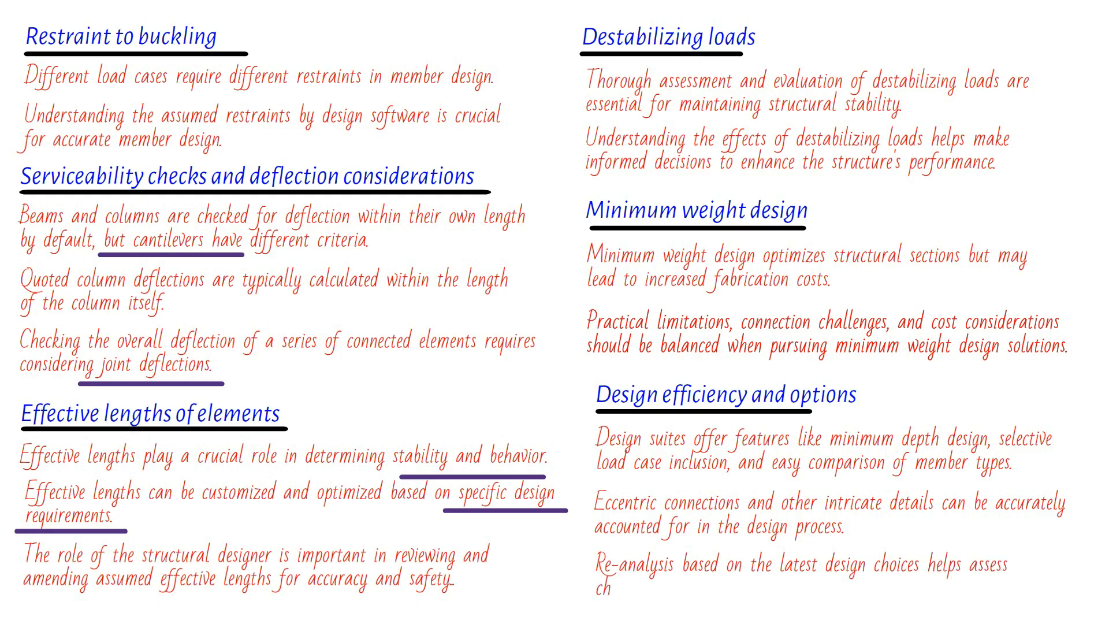
pyautogui.write('changes in forces, moments, and deflecti')
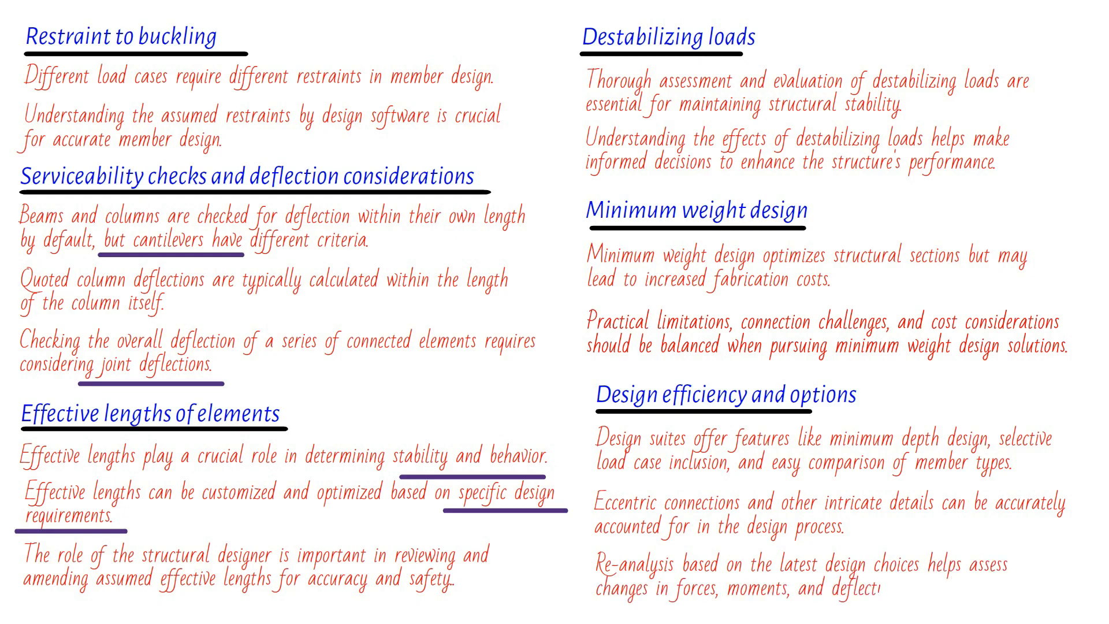